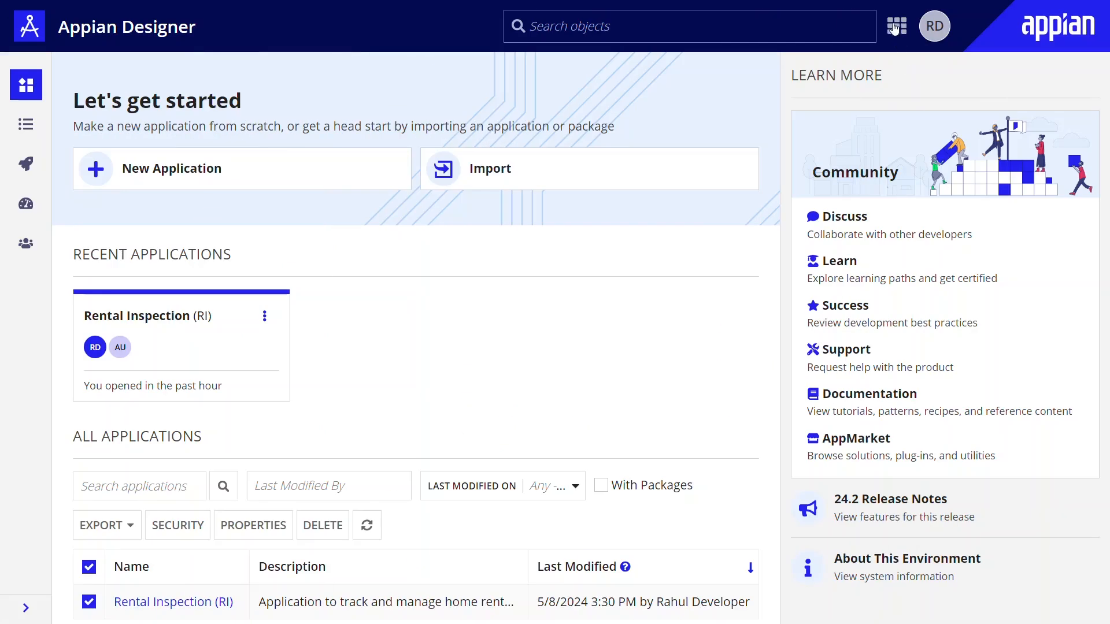
Step: Open the Admin Console's Mobile settings to confirm Enable Offline Mobile is checked
{"action": "left_click", "coordinate": [895, 25]}
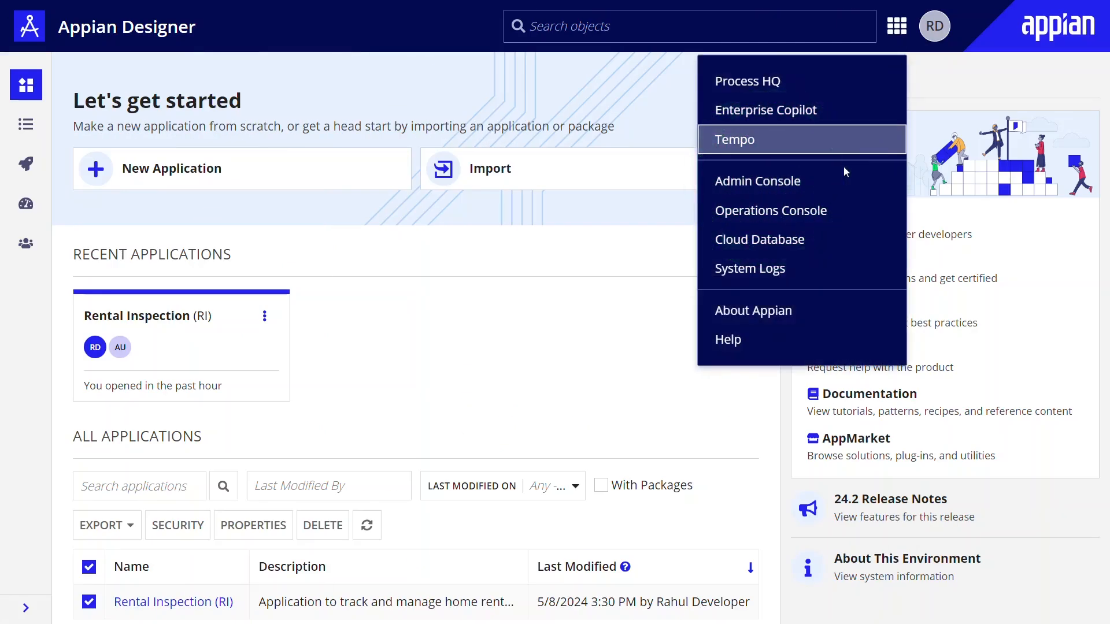
{"action": "left_click", "coordinate": [757, 181]}
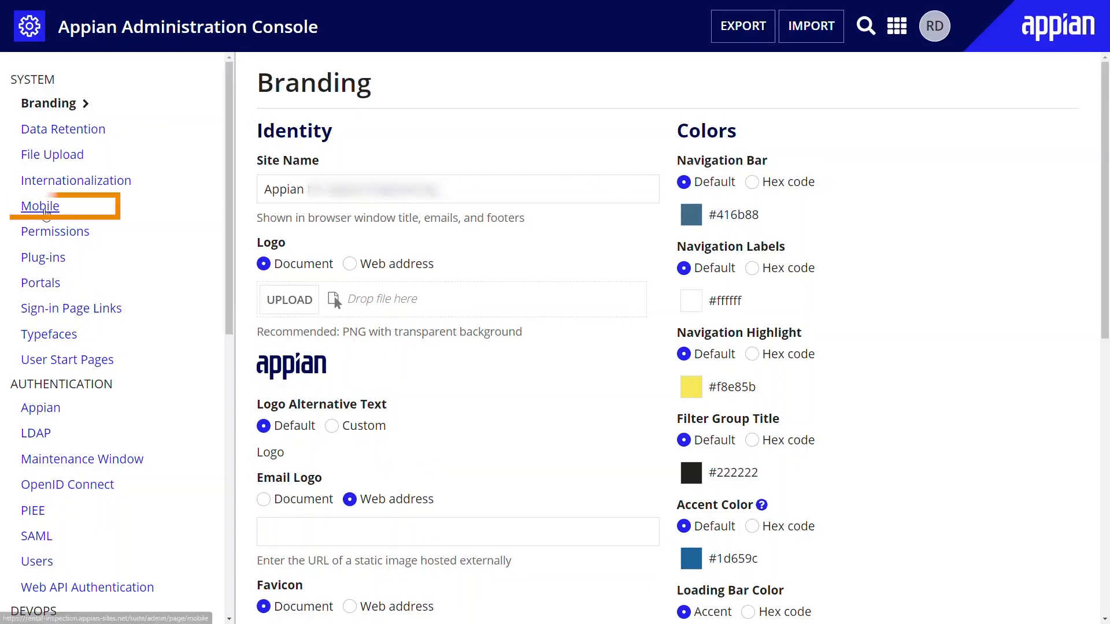
{"action": "left_click", "coordinate": [40, 205]}
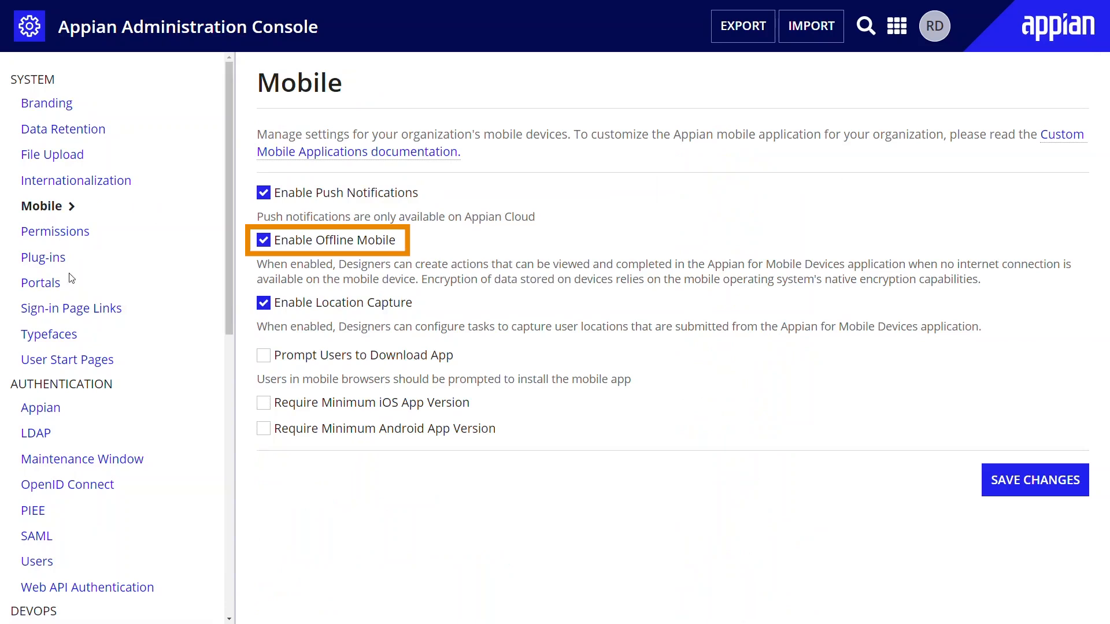
{"action": "mouse_move", "coordinate": [948, 503]}
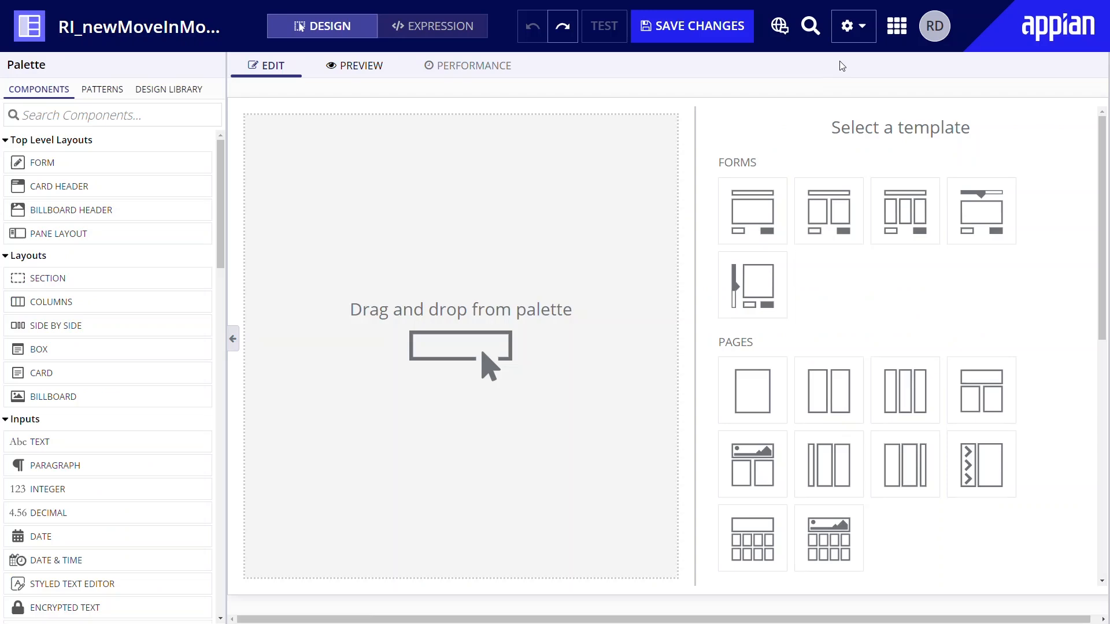
Step: Mark the RI_newMoveInMoveOutInspection interface as Make Available Offline in its Properties
{"action": "left_click", "coordinate": [848, 26]}
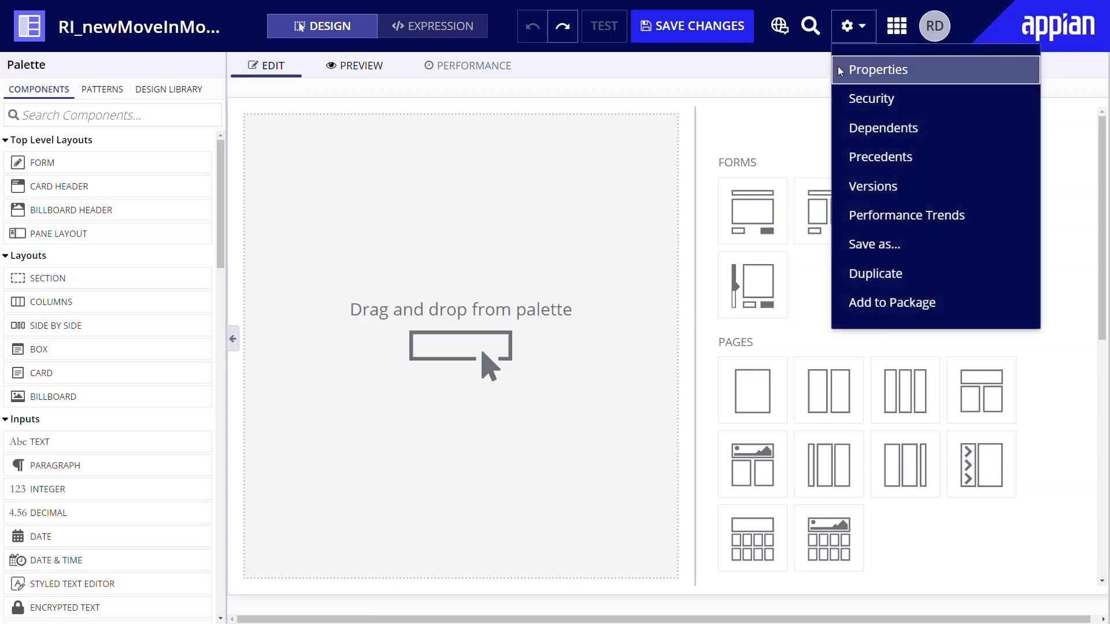
{"action": "left_click", "coordinate": [878, 70]}
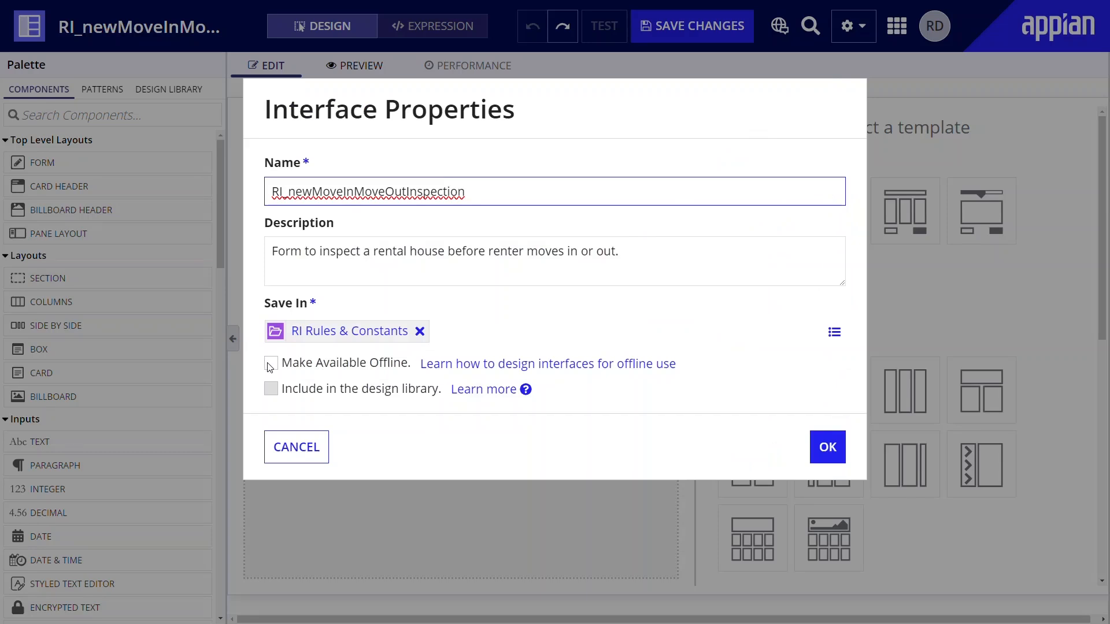
{"action": "left_click", "coordinate": [271, 363]}
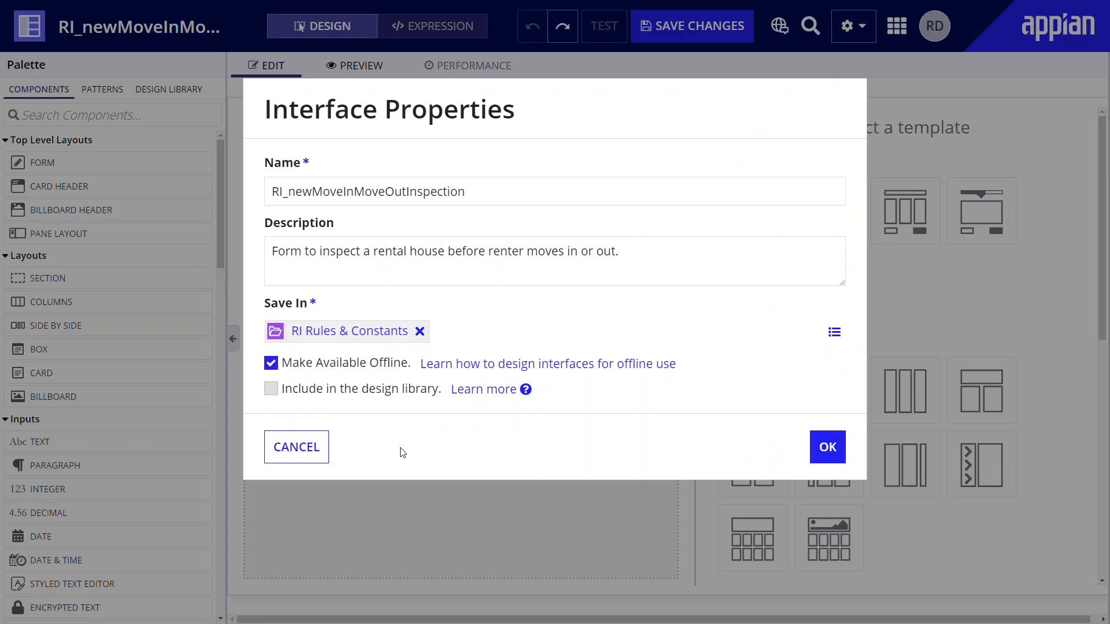
{"action": "mouse_move", "coordinate": [561, 467]}
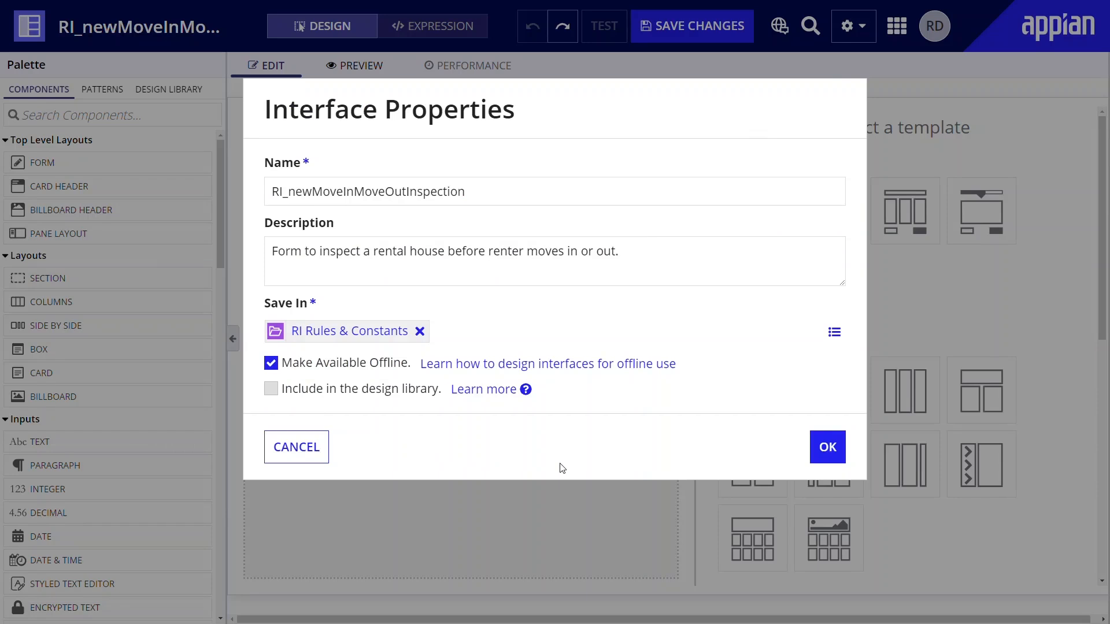
{"action": "mouse_move", "coordinate": [826, 447]}
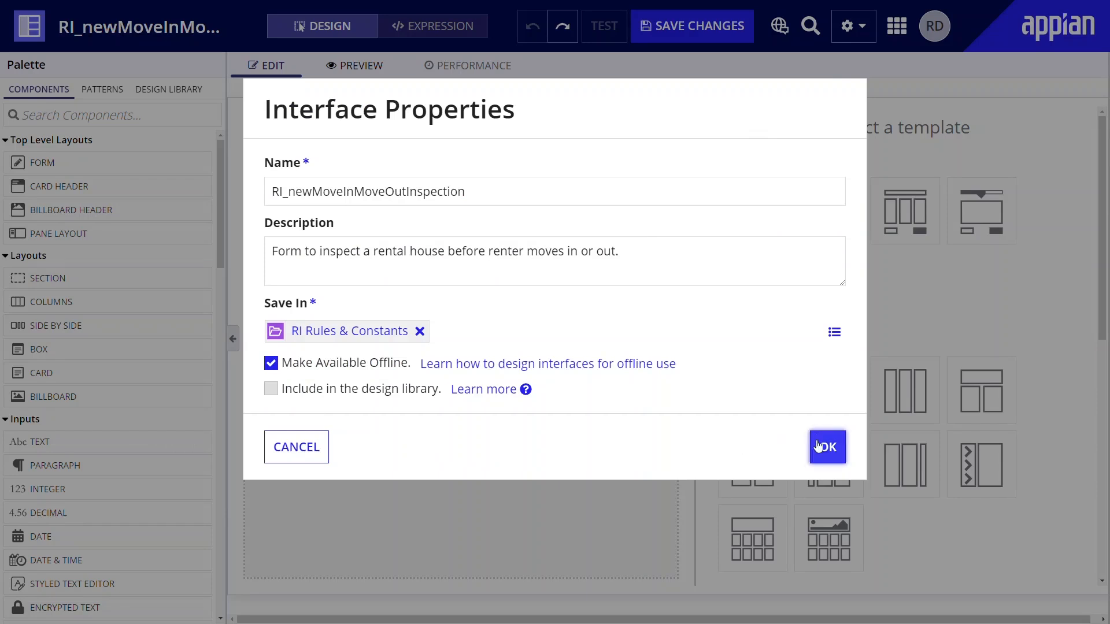
{"action": "left_click", "coordinate": [826, 447]}
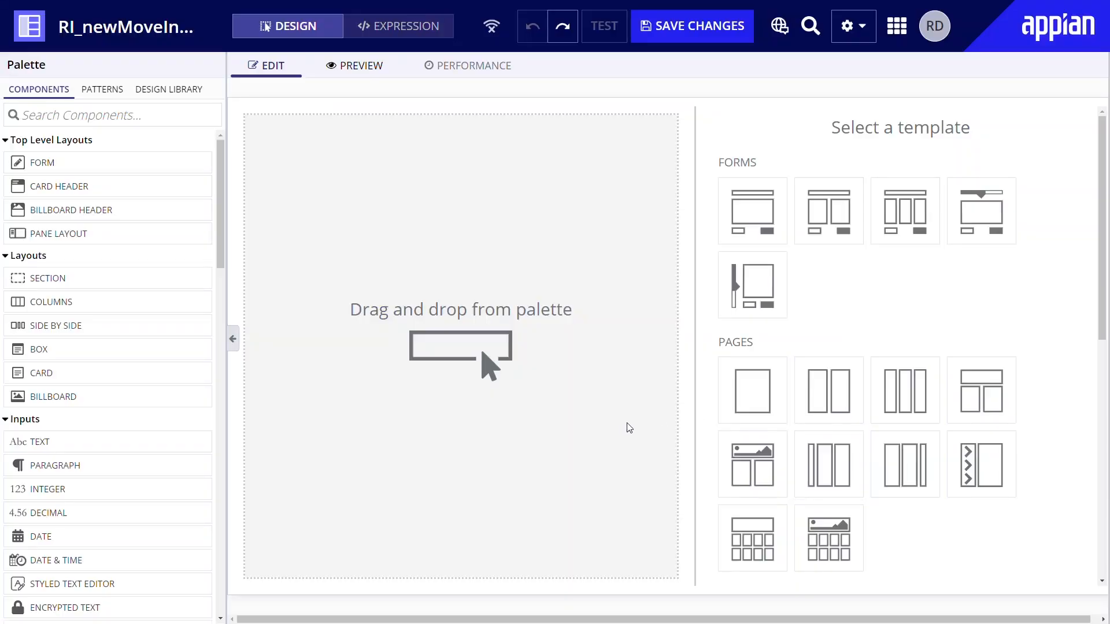
{"action": "mouse_move", "coordinate": [707, 71]}
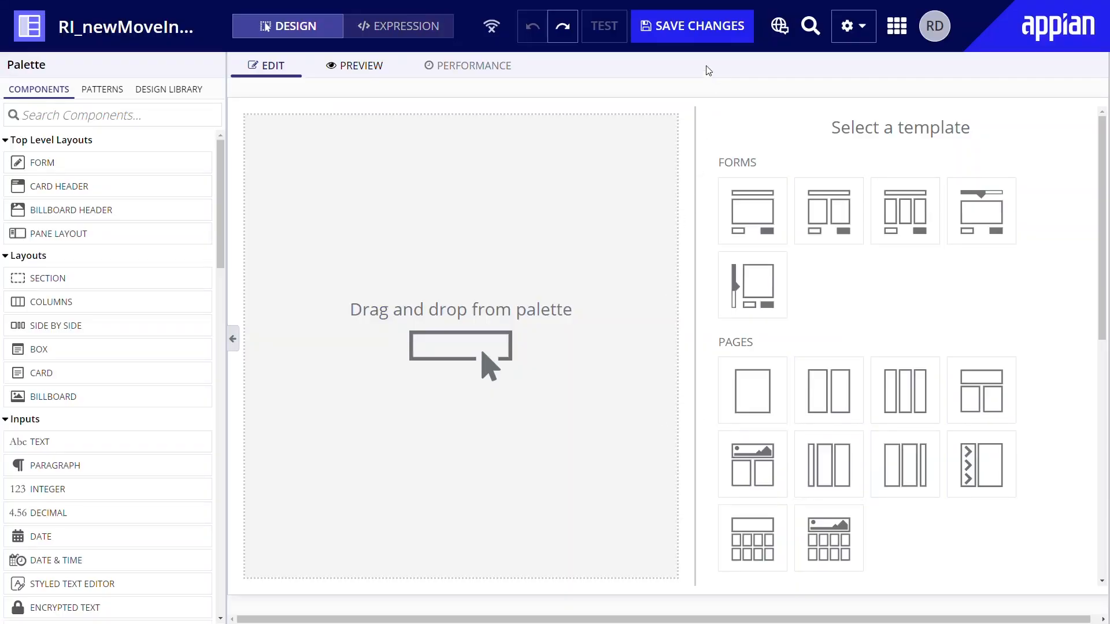
Step: Paste the Move In/Move Out form expression and review the inspection rule input details
{"action": "left_click", "coordinate": [691, 26]}
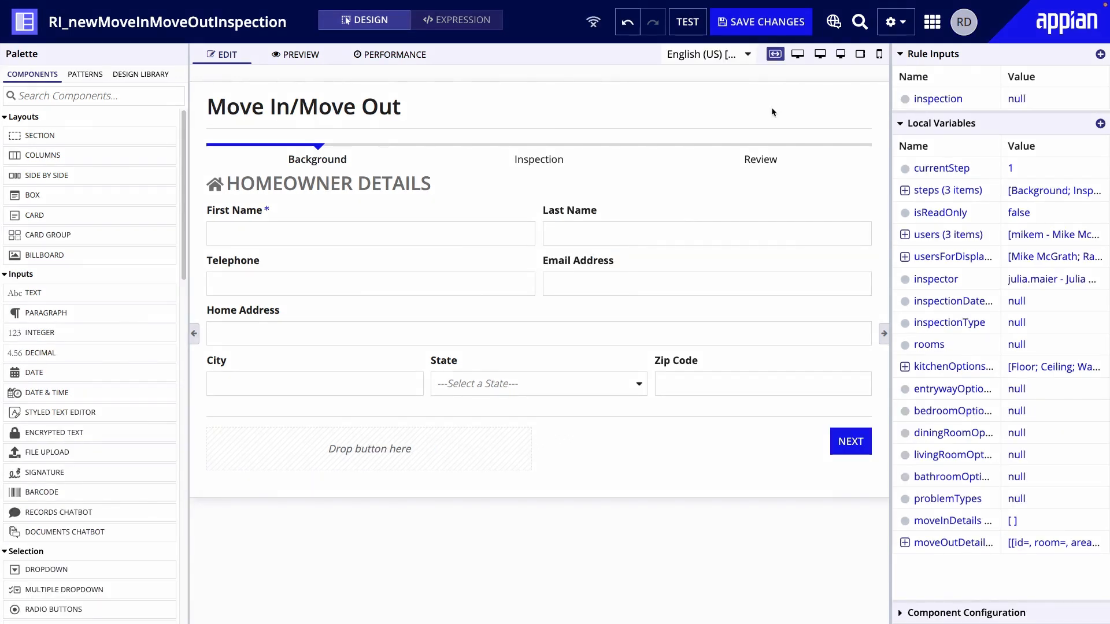
{"action": "left_click", "coordinate": [303, 107]}
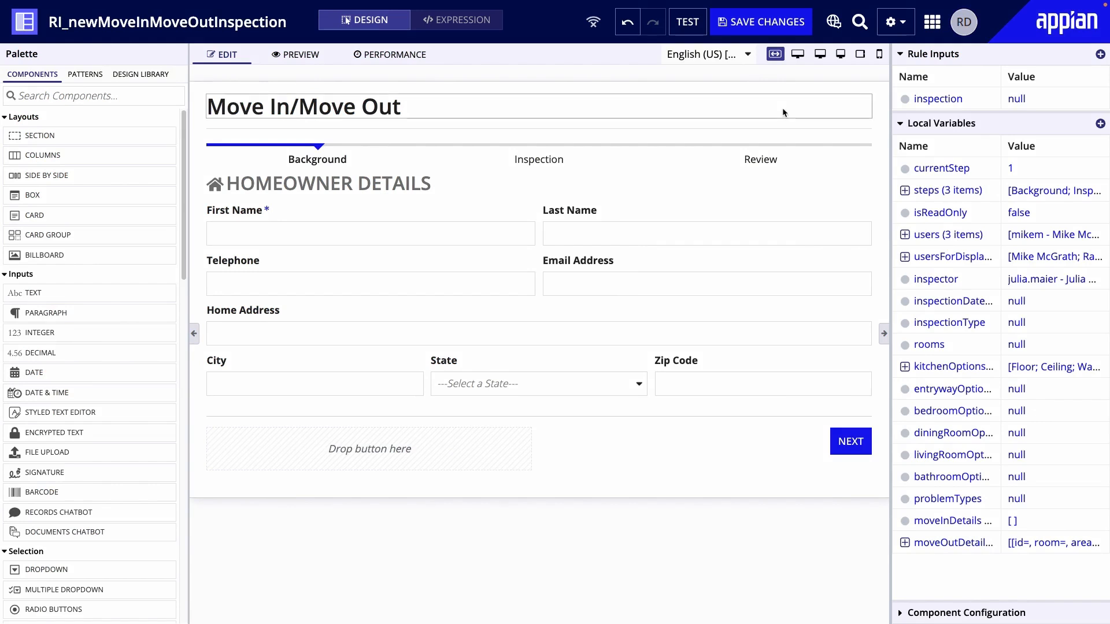
{"action": "mouse_move", "coordinate": [938, 98]}
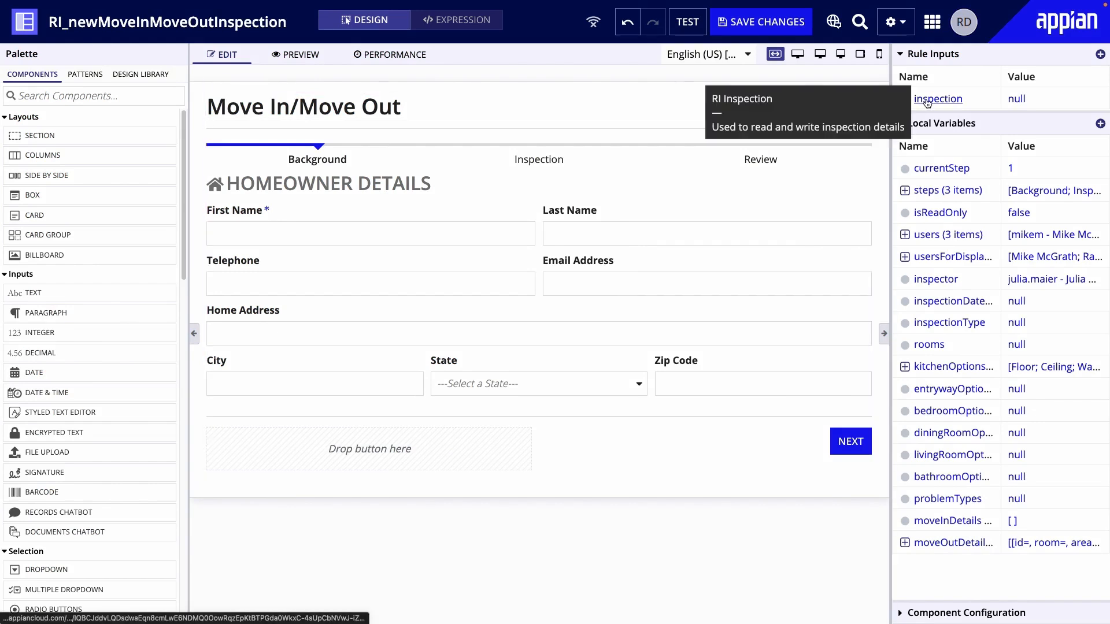
{"action": "left_click", "coordinate": [937, 98]}
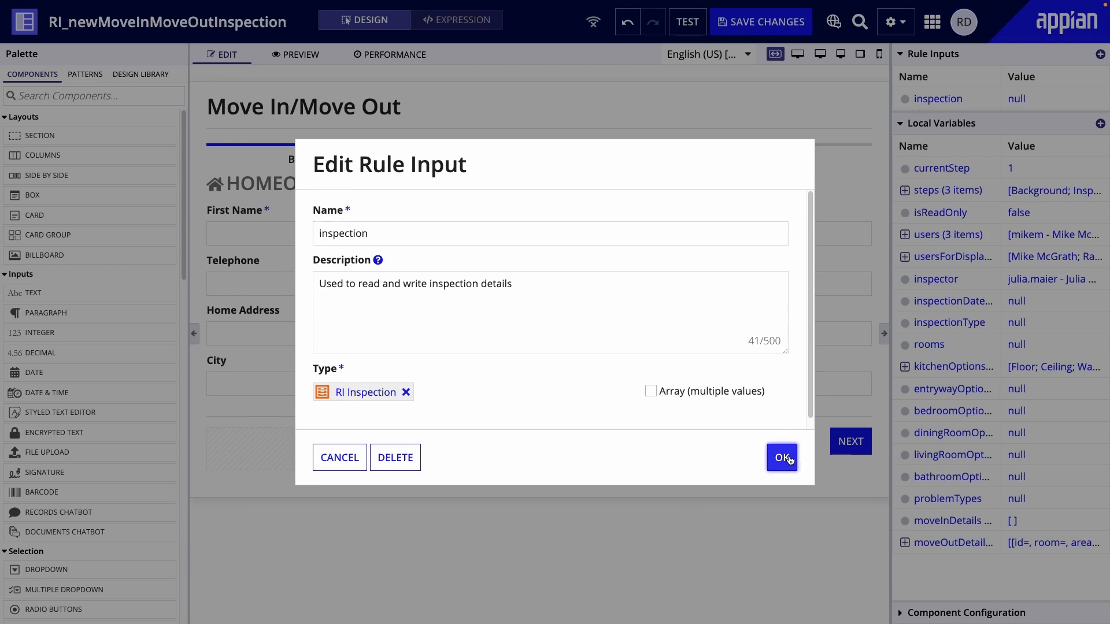
{"action": "left_click", "coordinate": [781, 458]}
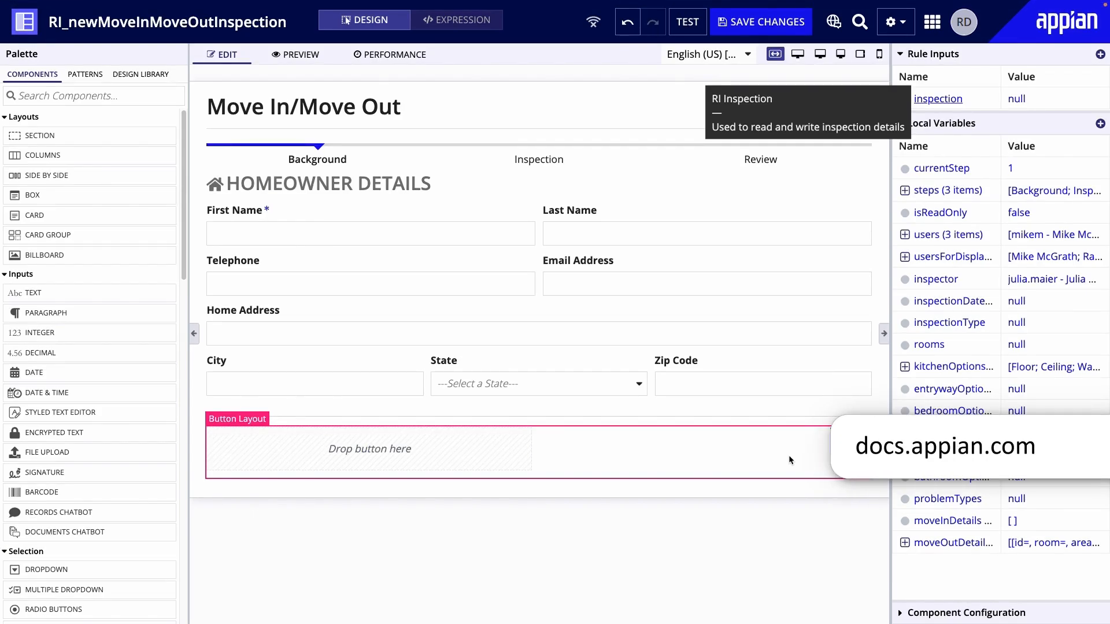
{"action": "left_click", "coordinate": [457, 21]}
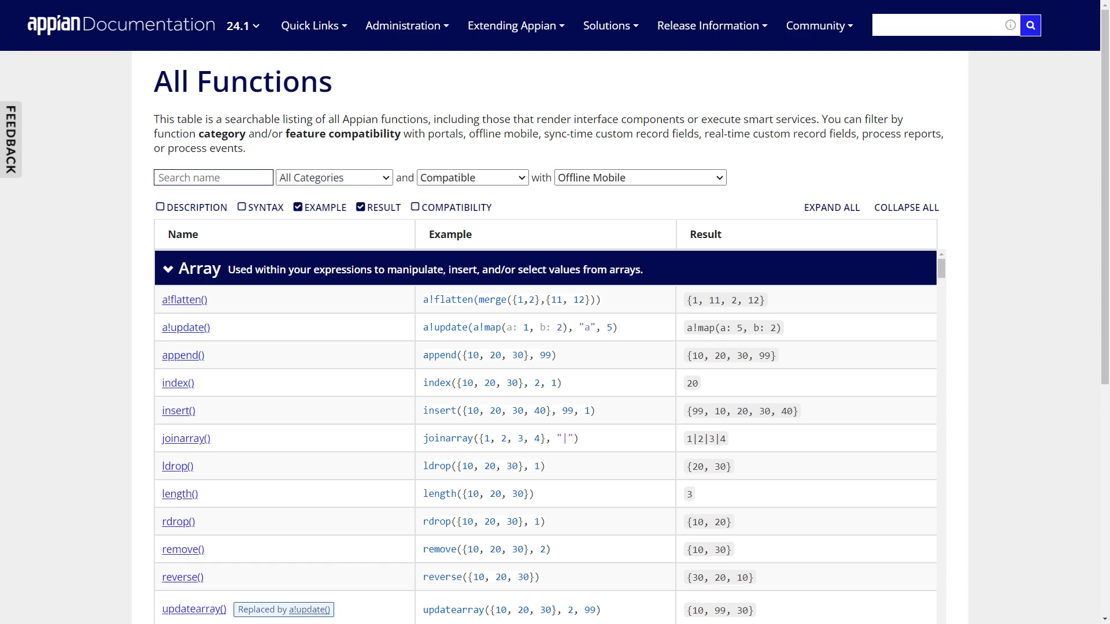
Step: Filter All Functions to those partially compatible with Offline Mobile
{"action": "left_click", "coordinate": [472, 177]}
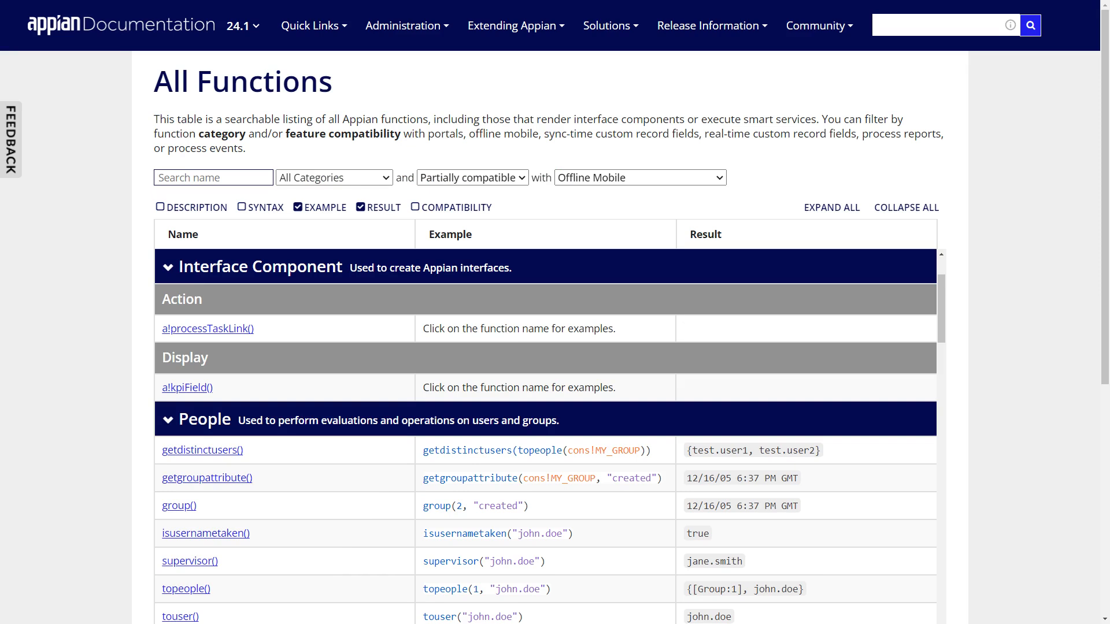
{"action": "left_click", "coordinate": [472, 177]}
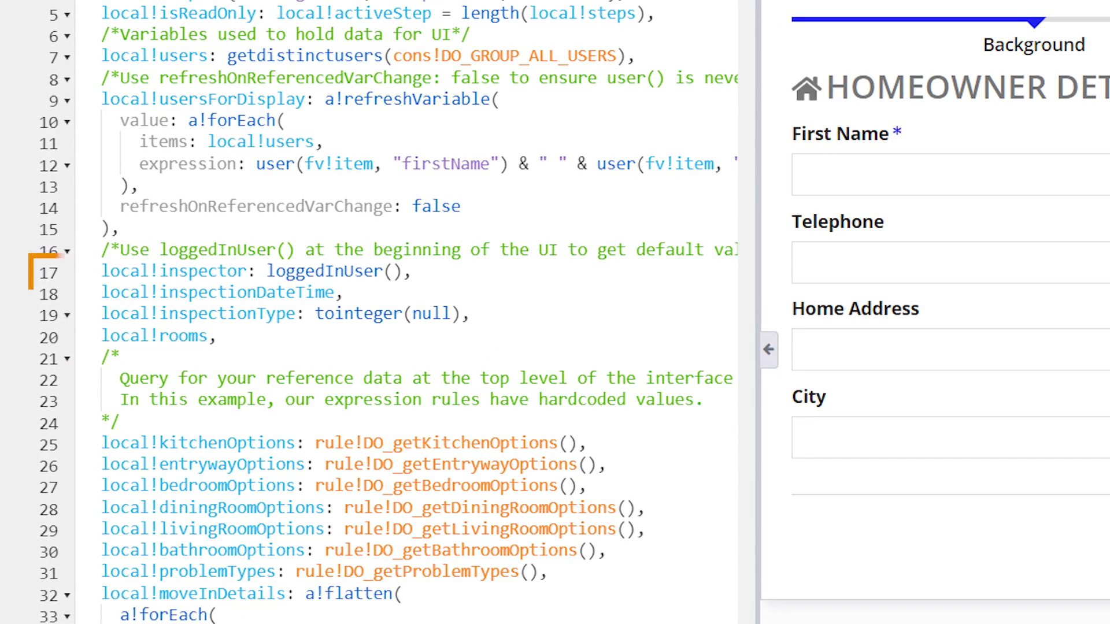
{"action": "left_click", "coordinate": [254, 270]}
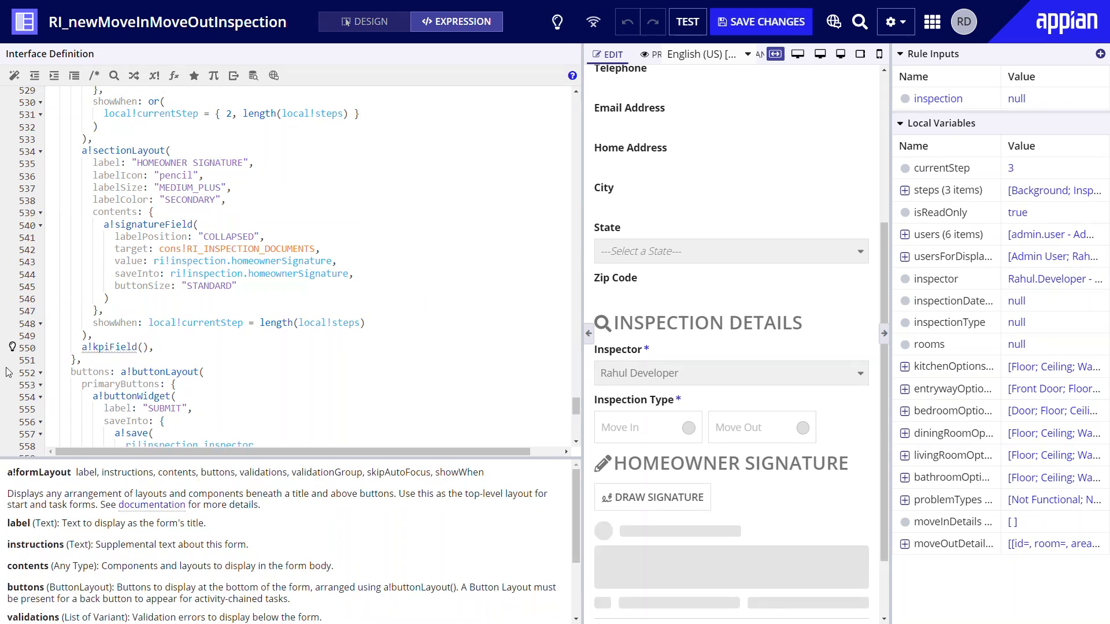
{"action": "mouse_move", "coordinate": [12, 347]}
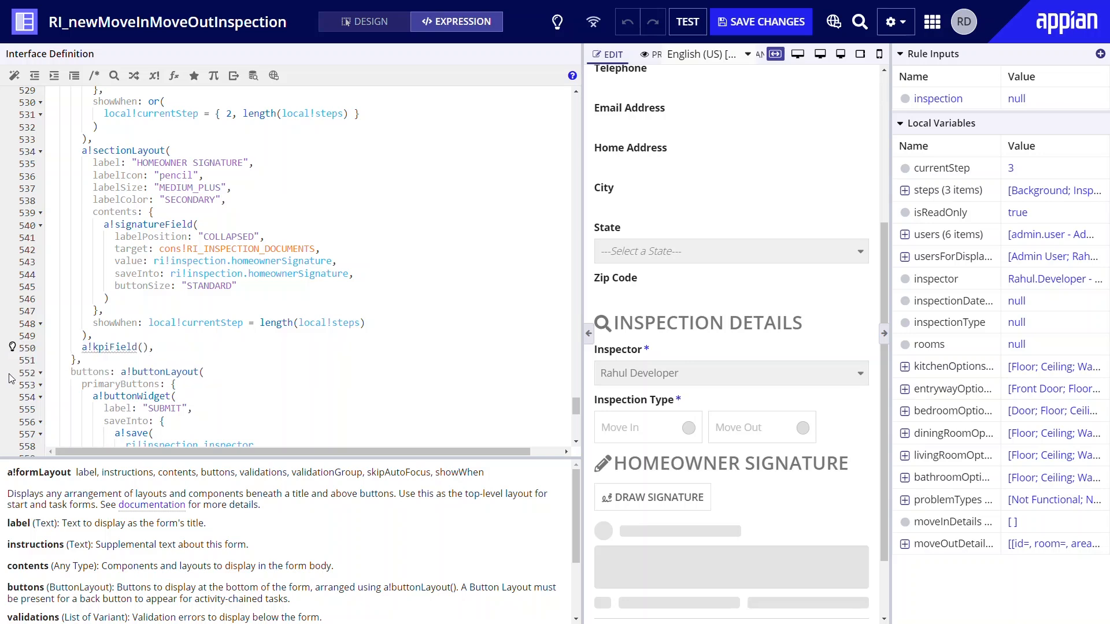
{"action": "left_click", "coordinate": [151, 505]}
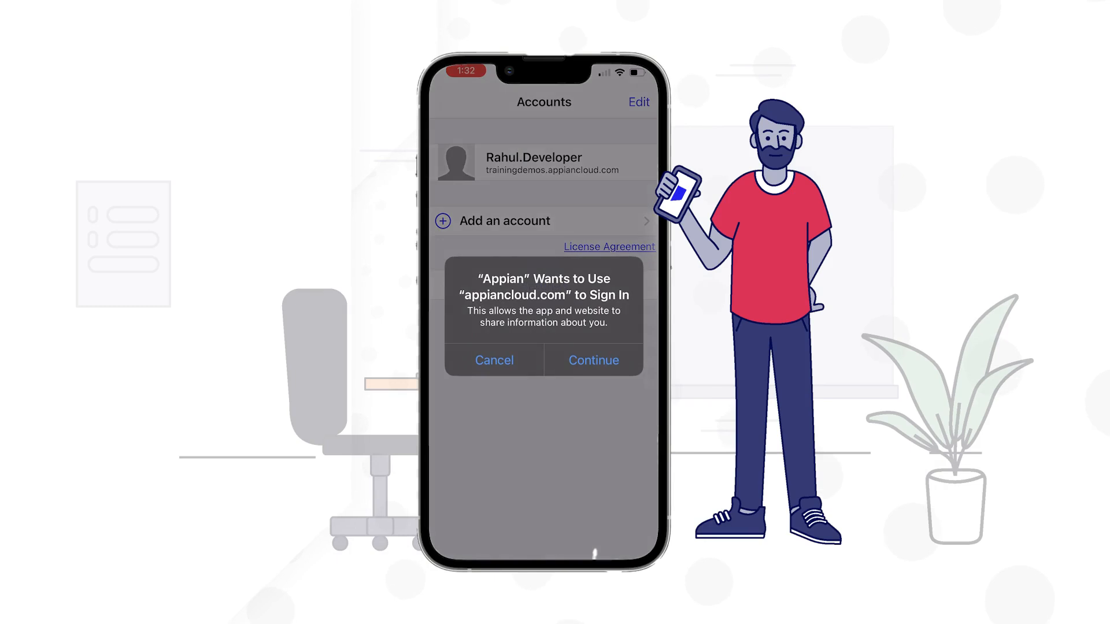
Step: Allow site sign-in, enter the password, and sign in to Appian Mobile
{"action": "left_click", "coordinate": [593, 359]}
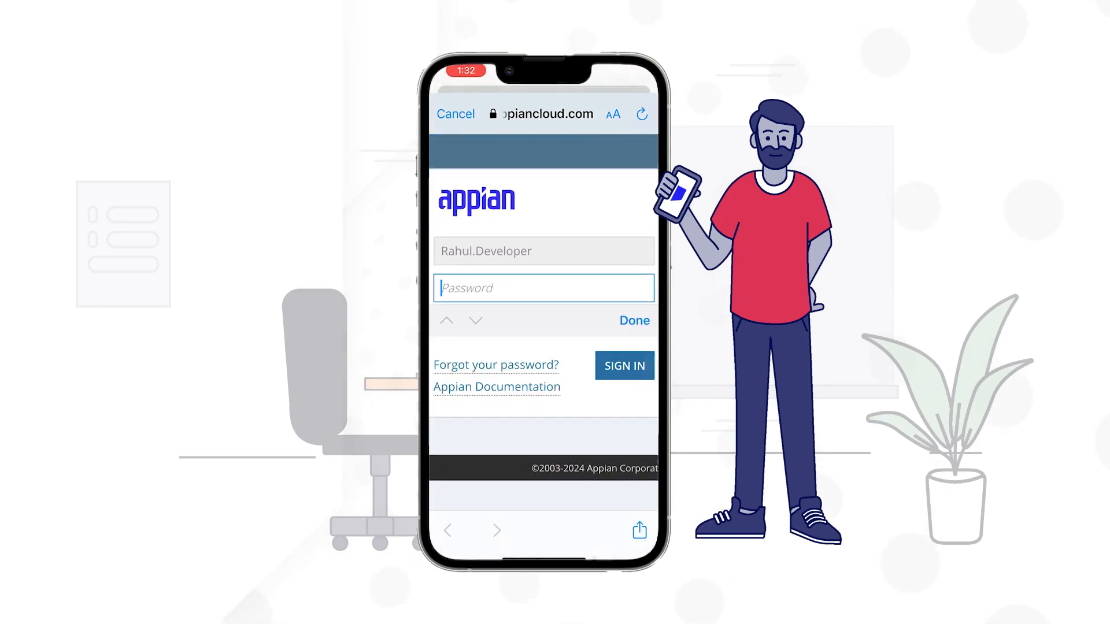
{"action": "type", "text": "•••••"}
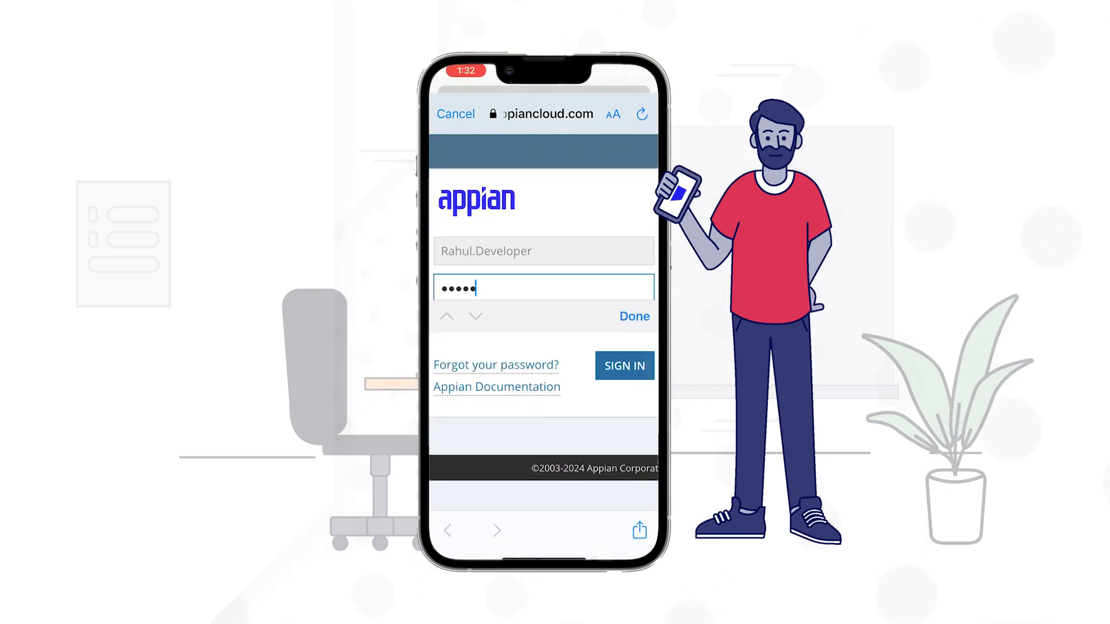
{"action": "type", "text": "password"}
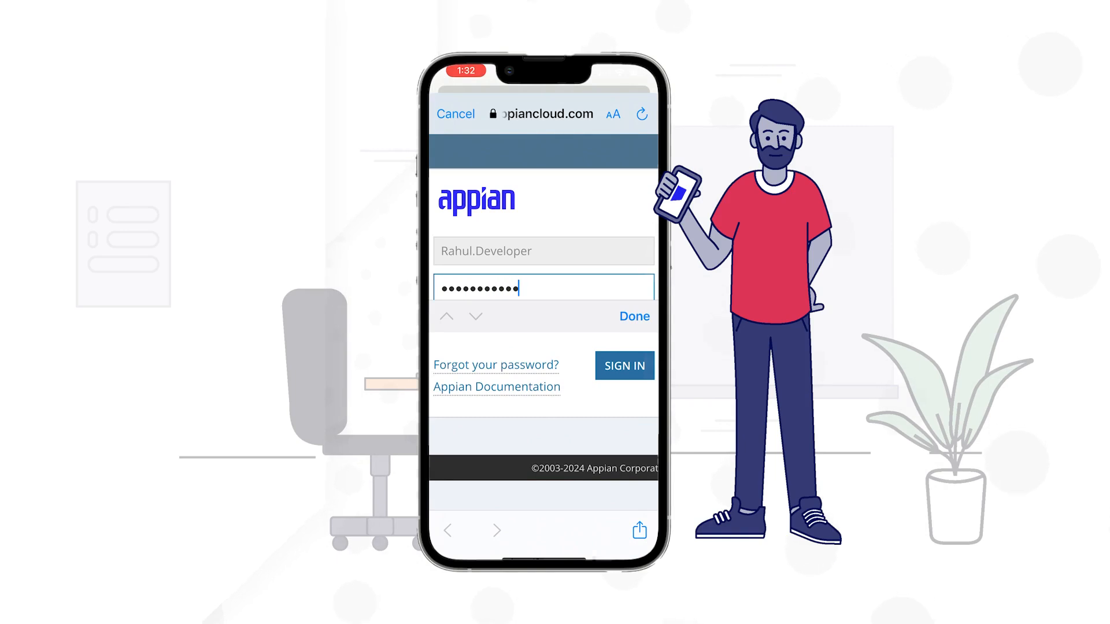
{"action": "type", "text": "•••"}
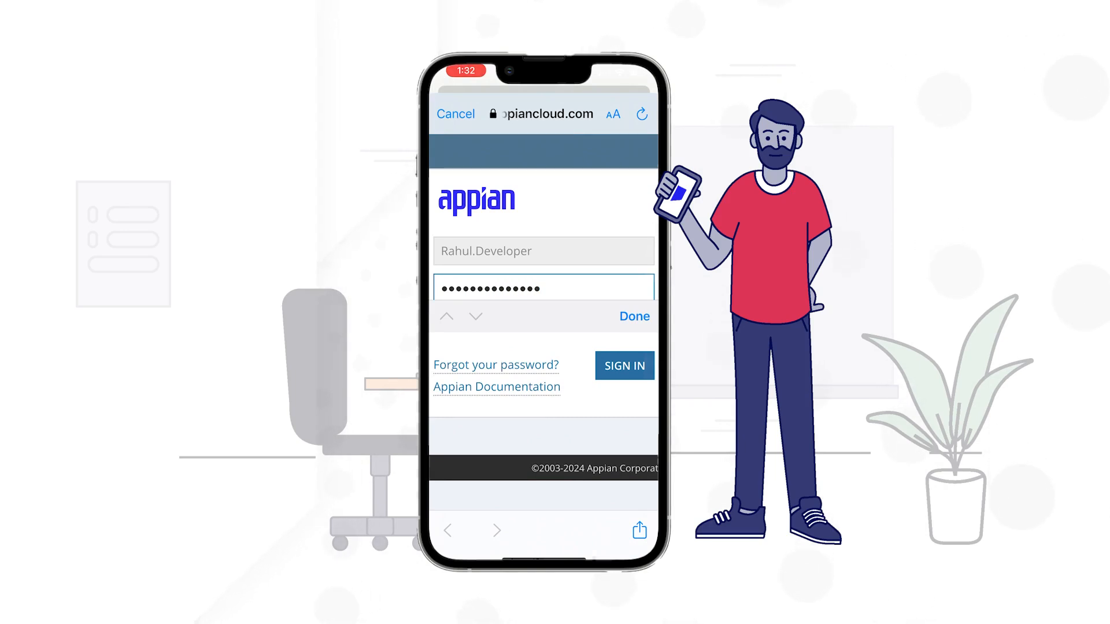
{"action": "left_click", "coordinate": [634, 316]}
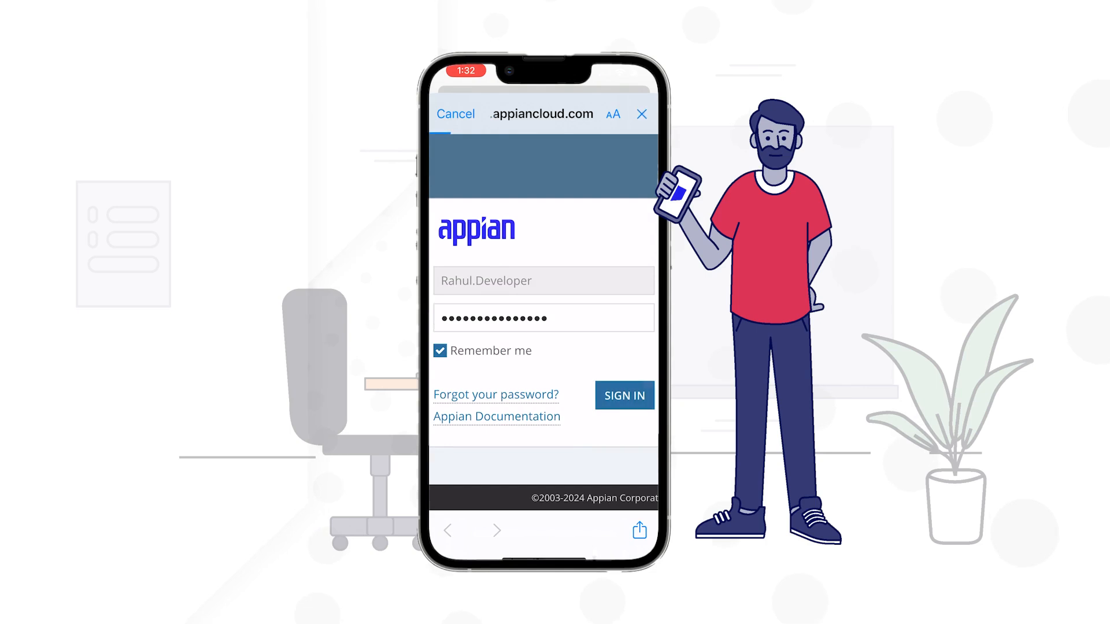
{"action": "left_click", "coordinate": [624, 395]}
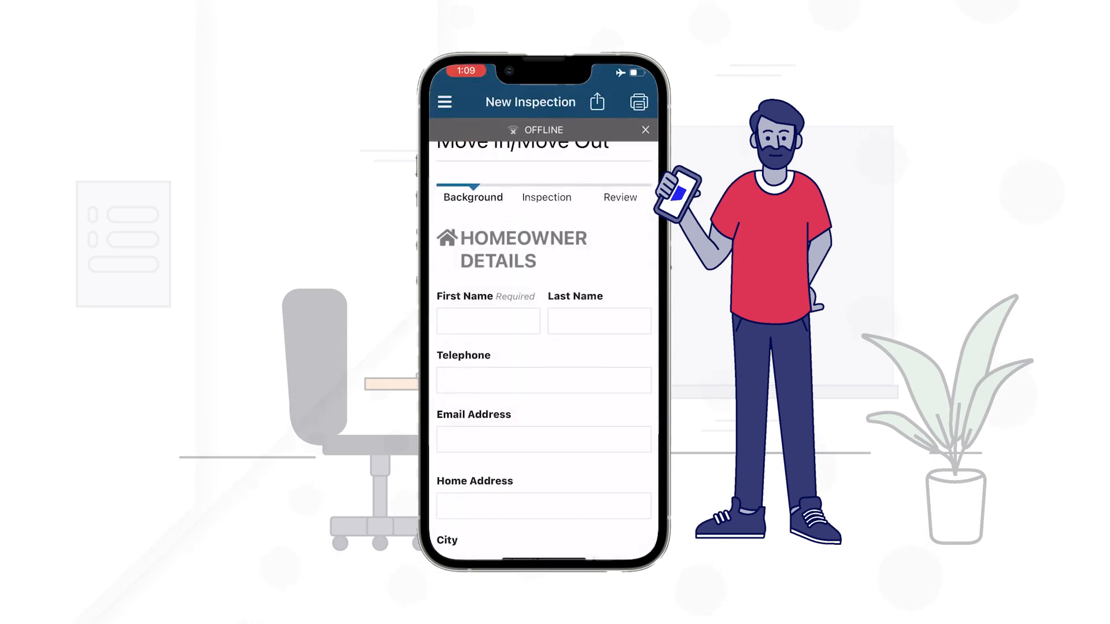
Step: Enter homeowner name 'Mike', submit offline, and open the pending New Inspection
{"action": "type", "text": "Mike"}
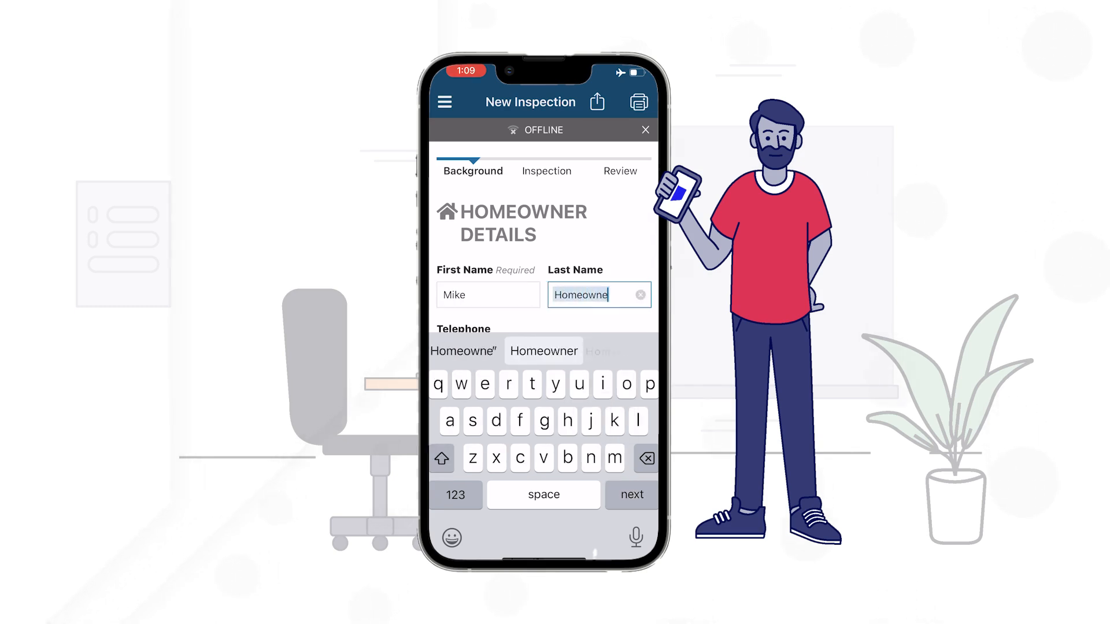
{"action": "scroll", "scroll_direction": "down", "scroll_amount": 3}
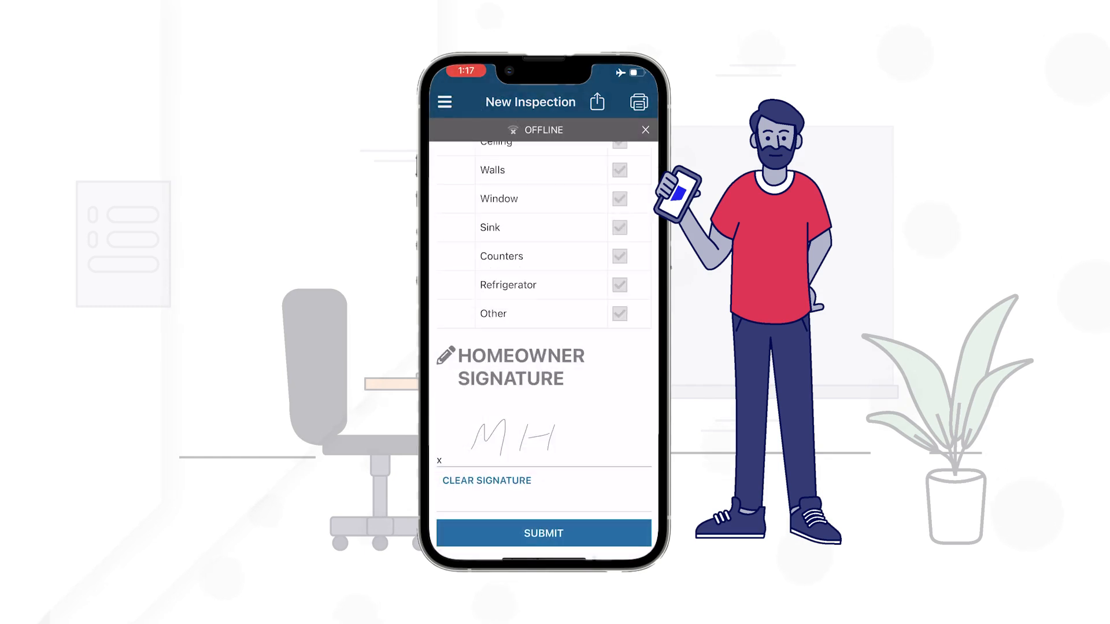
{"action": "left_click", "coordinate": [543, 533]}
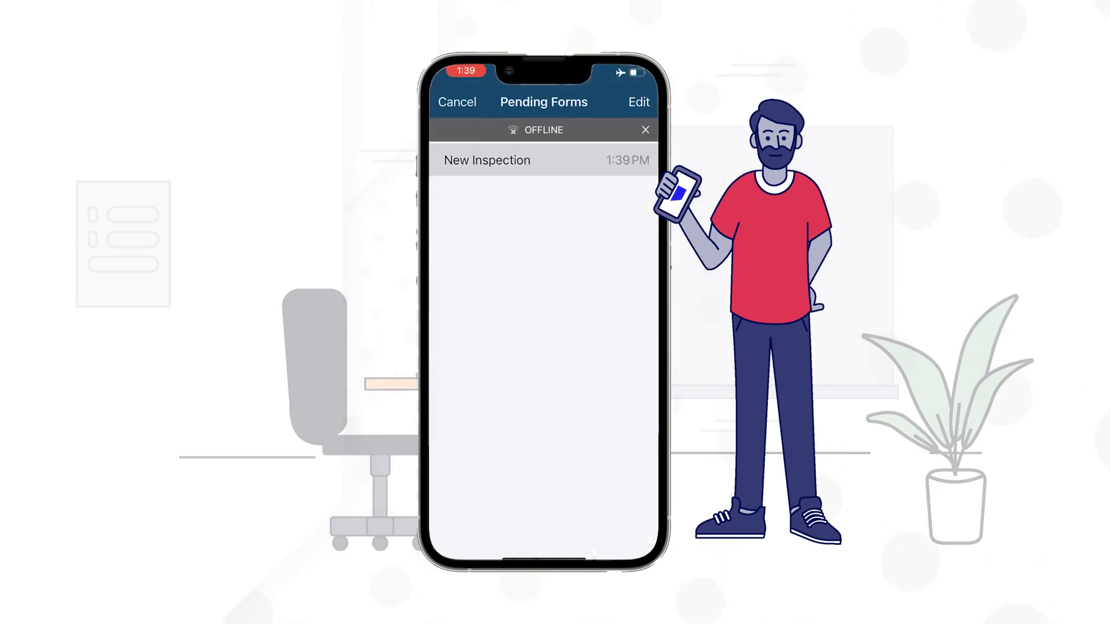
{"action": "left_click", "coordinate": [486, 160]}
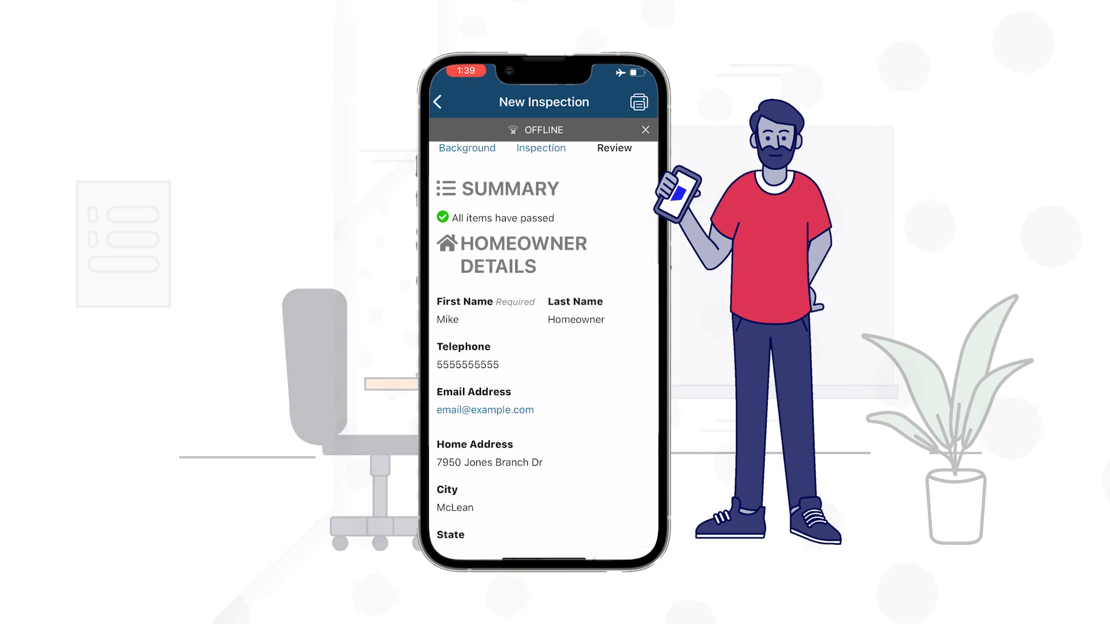